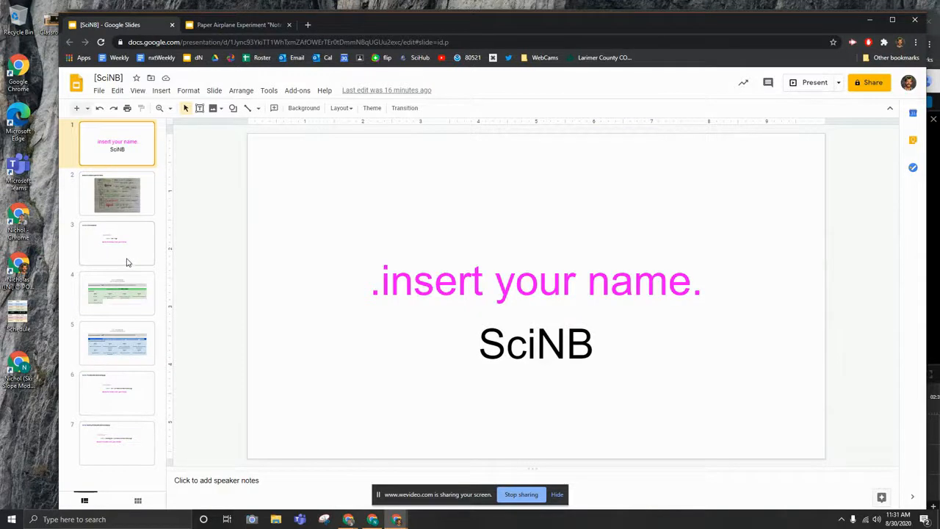
Step: Page through slides 2, 5 and 7 of the SciNB notebook, ending on the last slide
{"action": "left_click", "coordinate": [117, 194]}
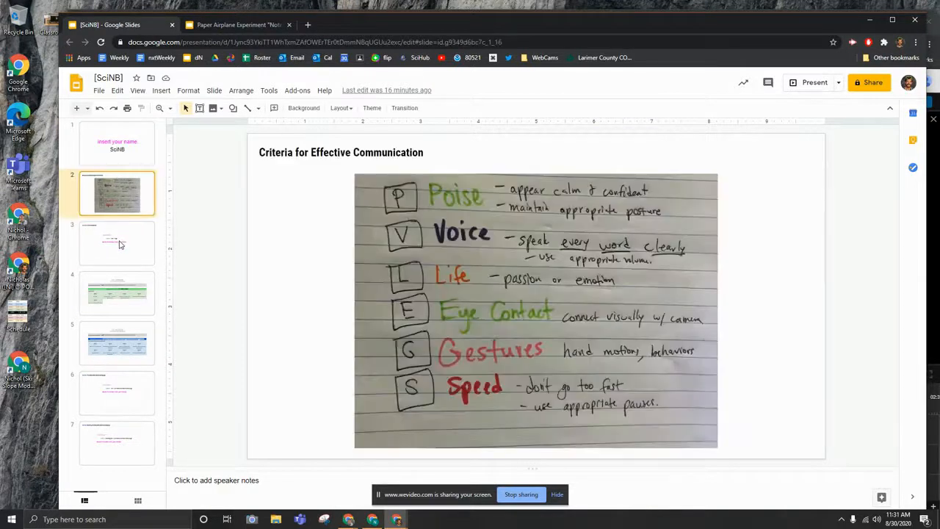
{"action": "left_click", "coordinate": [117, 343]}
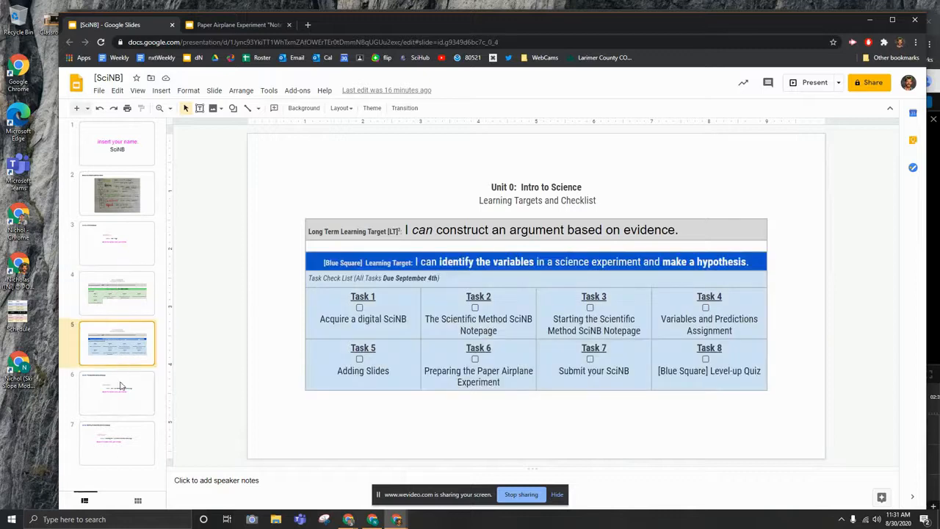
{"action": "left_click", "coordinate": [118, 442]}
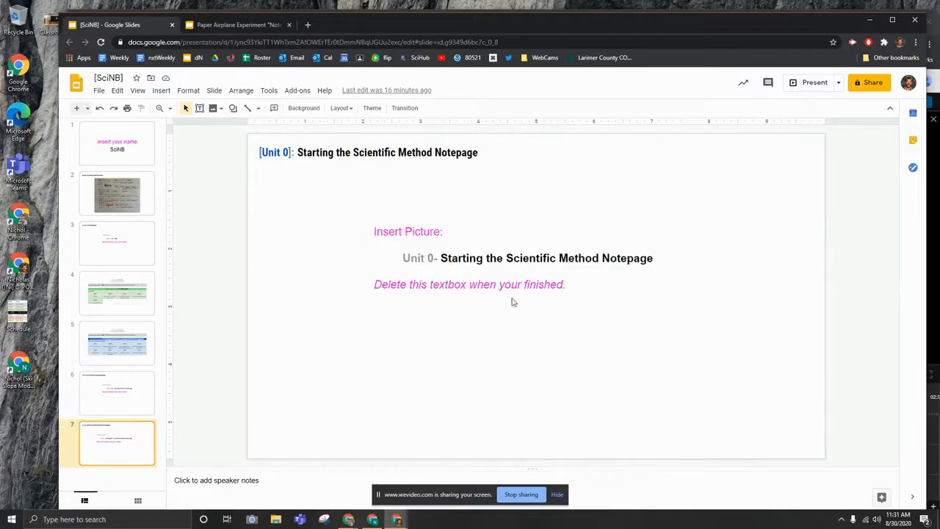
{"action": "mouse_move", "coordinate": [481, 221]}
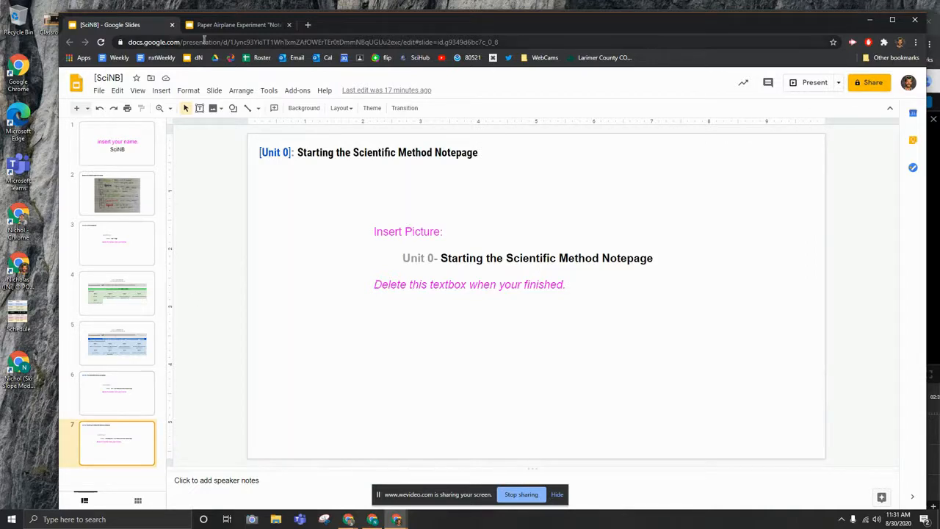
Step: View the Paper Airplane Experiment title slide, the SciNB title slide, then return to the experiment deck
{"action": "left_click", "coordinate": [235, 24]}
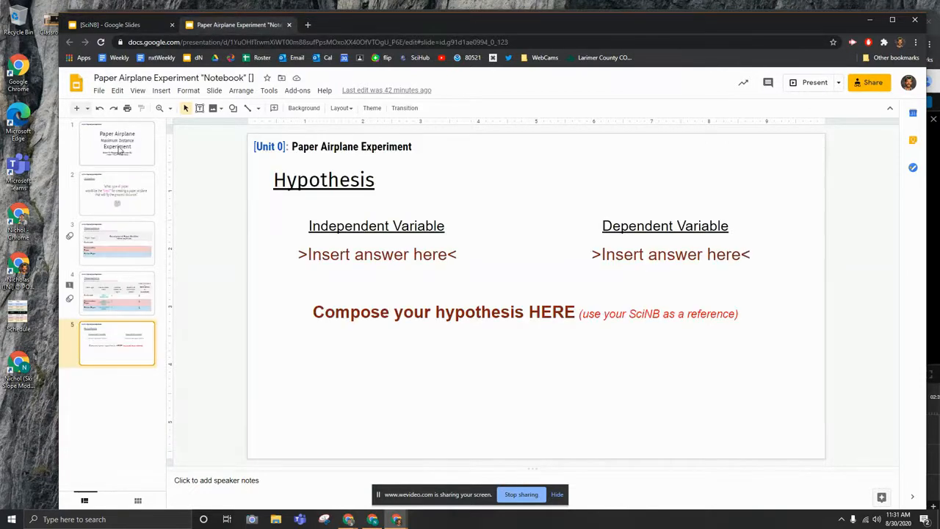
{"action": "left_click", "coordinate": [118, 143]}
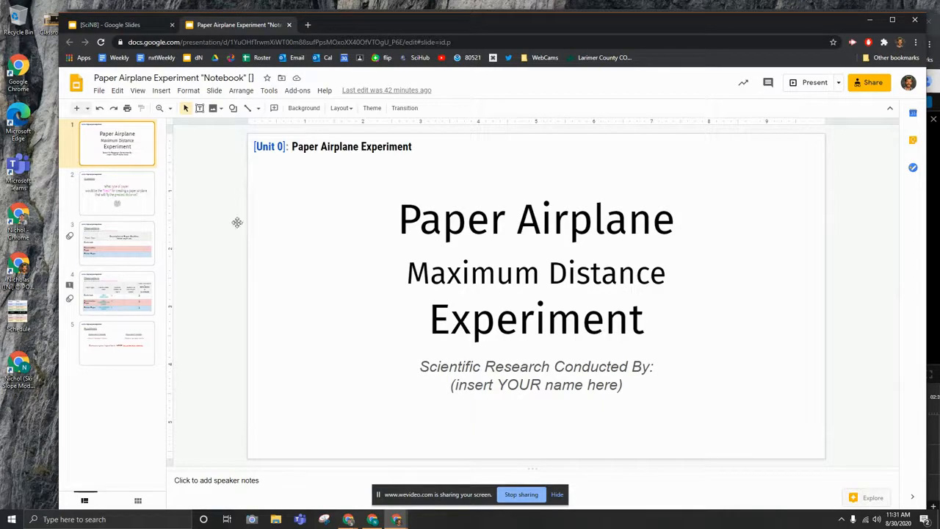
{"action": "left_click", "coordinate": [110, 24]}
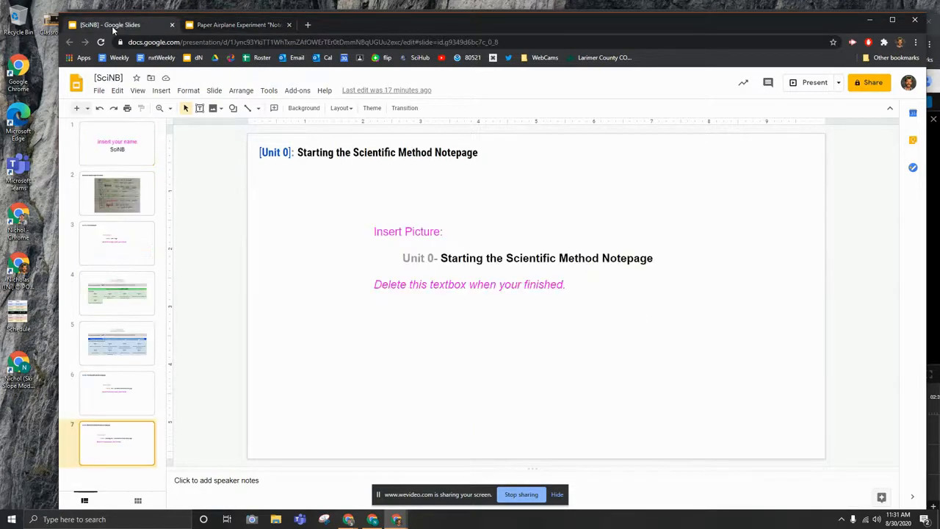
{"action": "left_click", "coordinate": [118, 142]}
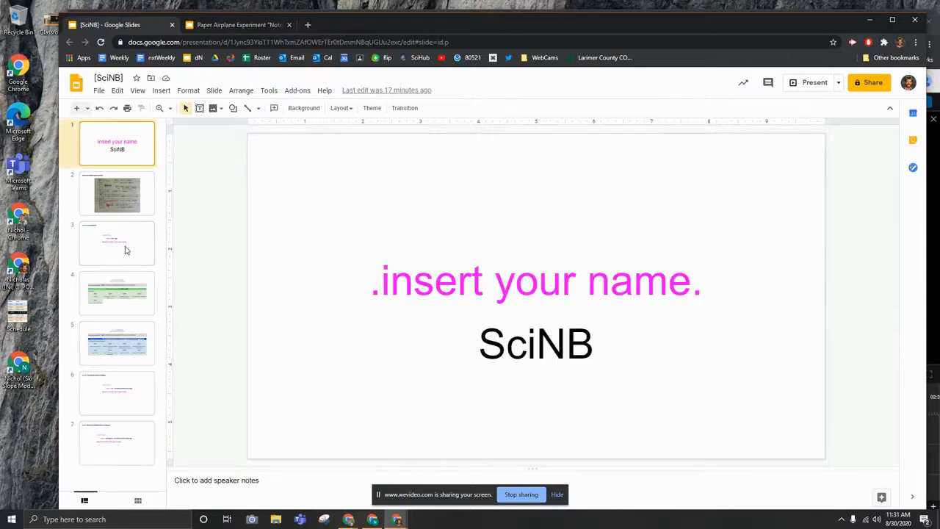
{"action": "left_click", "coordinate": [238, 24]}
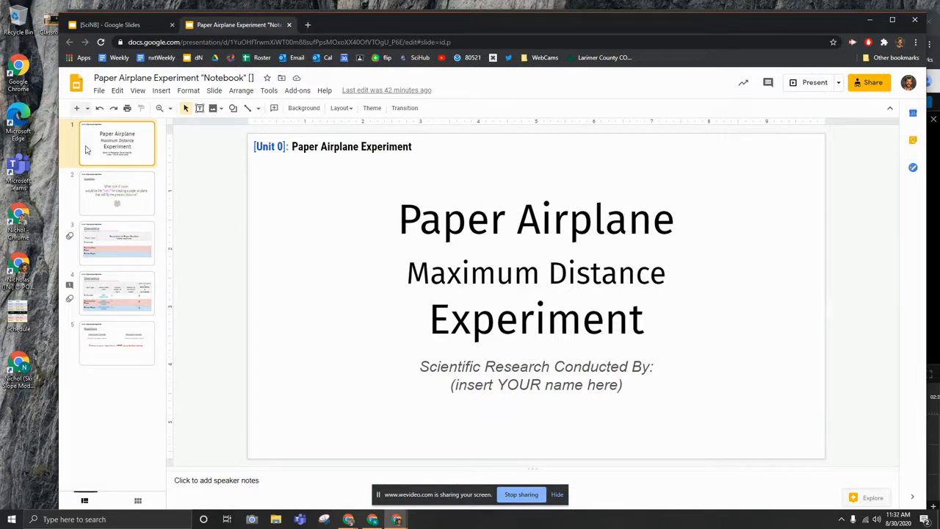
{"action": "mouse_move", "coordinate": [103, 335]}
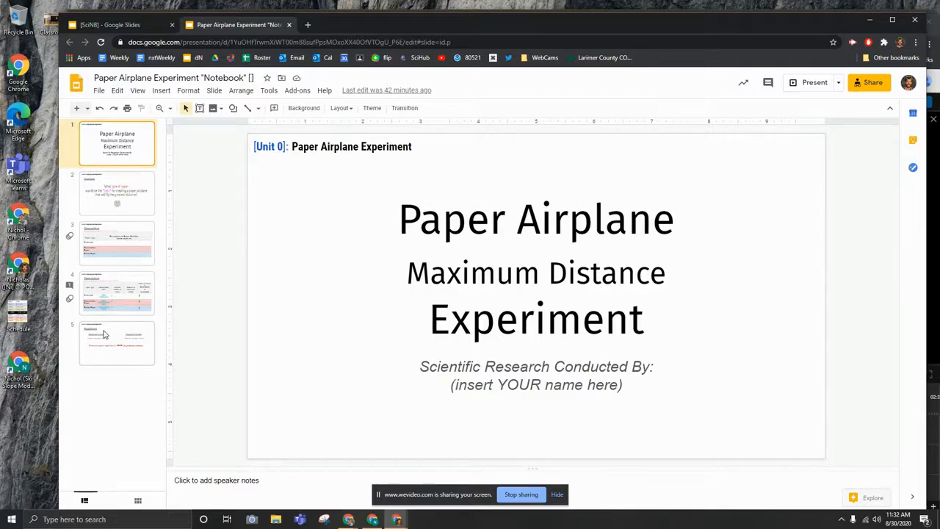
Step: Select all five Paper Airplane slides, copy them, and return to the SciNB notebook
{"action": "left_click", "coordinate": [117, 194]}
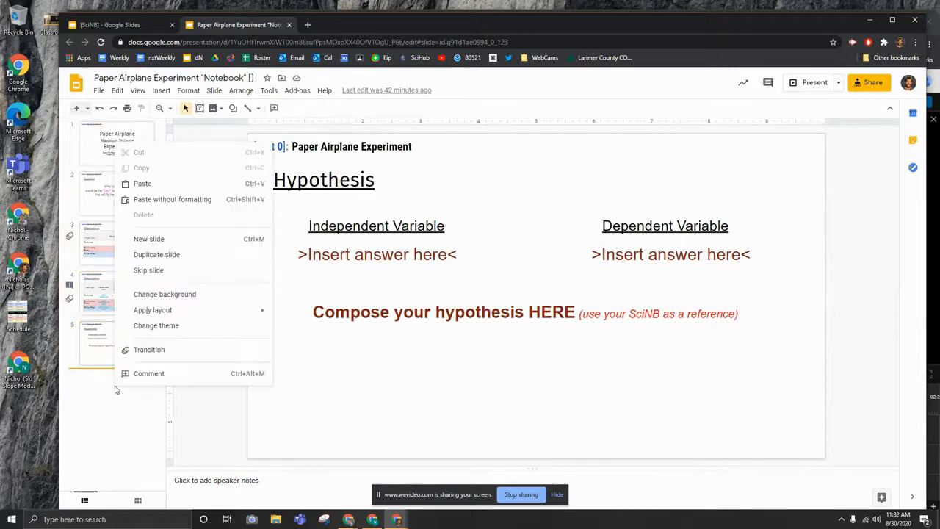
{"action": "mouse_move", "coordinate": [150, 350]}
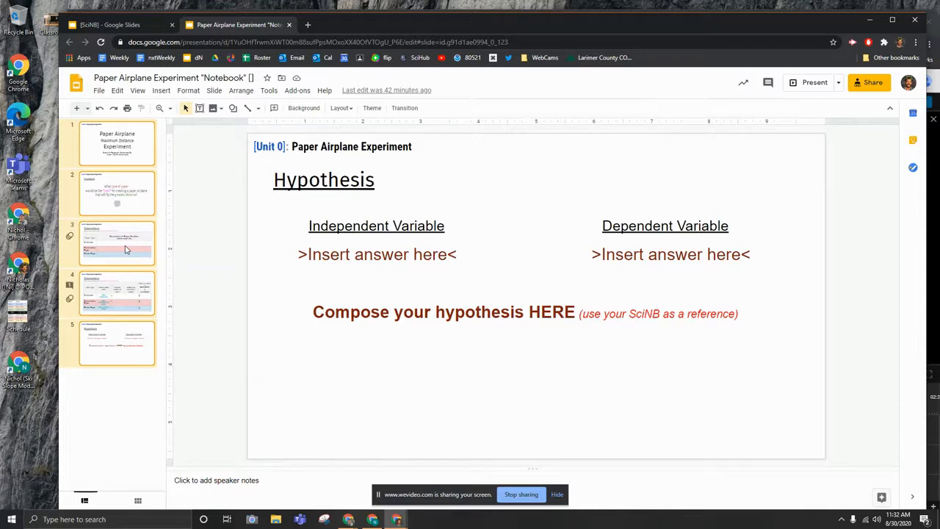
{"action": "right_click", "coordinate": [118, 242]}
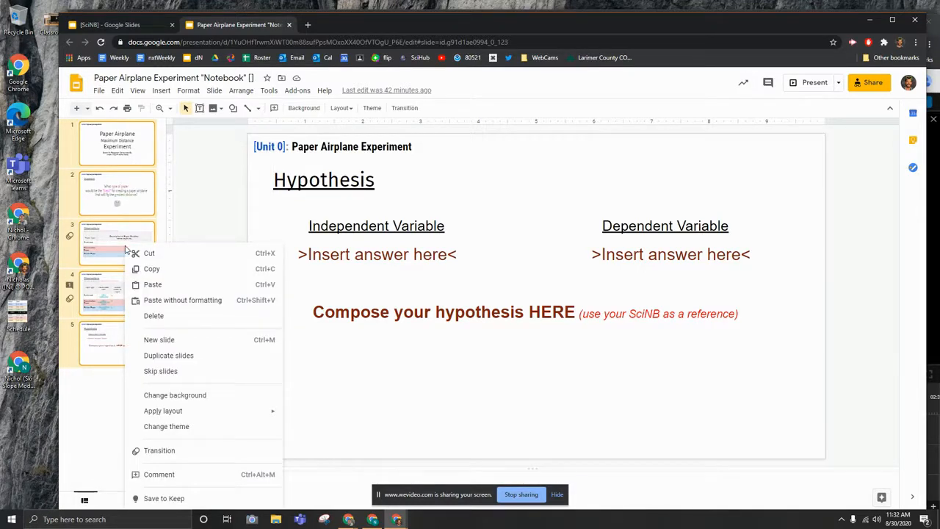
{"action": "mouse_move", "coordinate": [151, 269]}
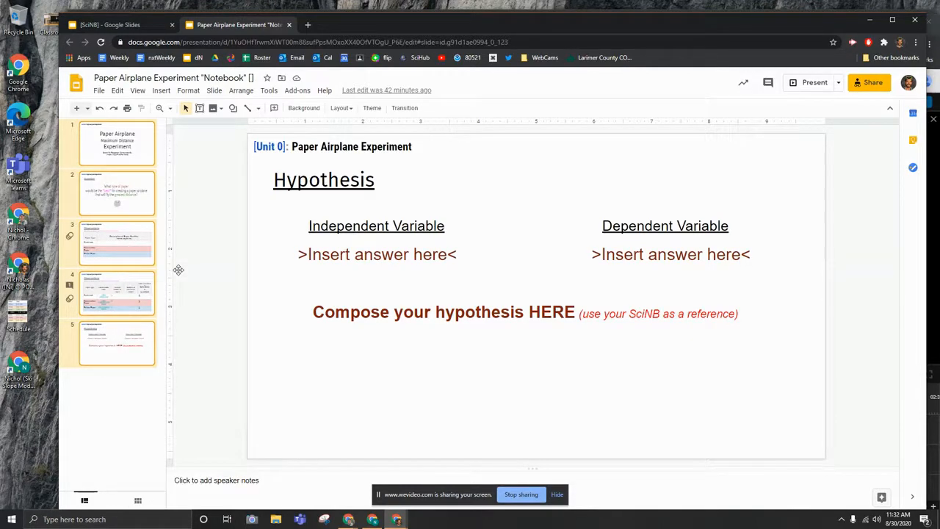
{"action": "left_click", "coordinate": [110, 24]}
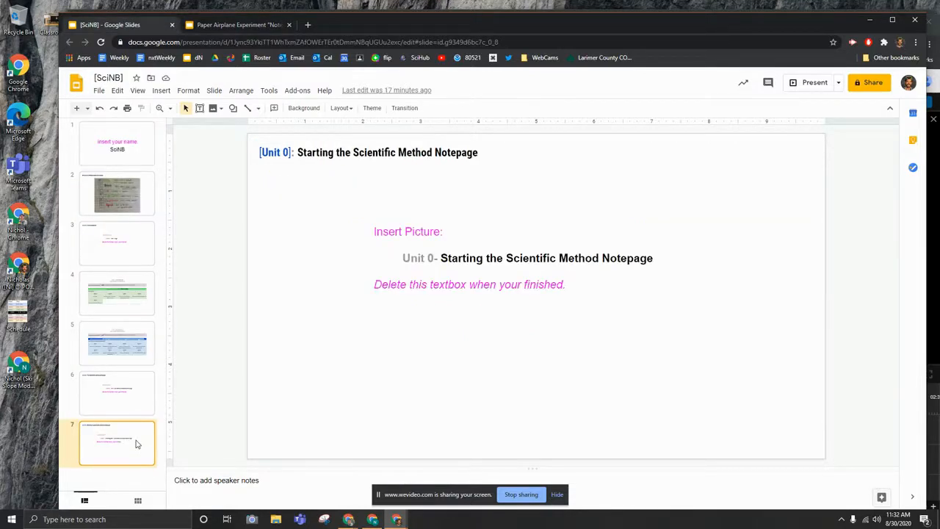
{"action": "mouse_move", "coordinate": [132, 456]}
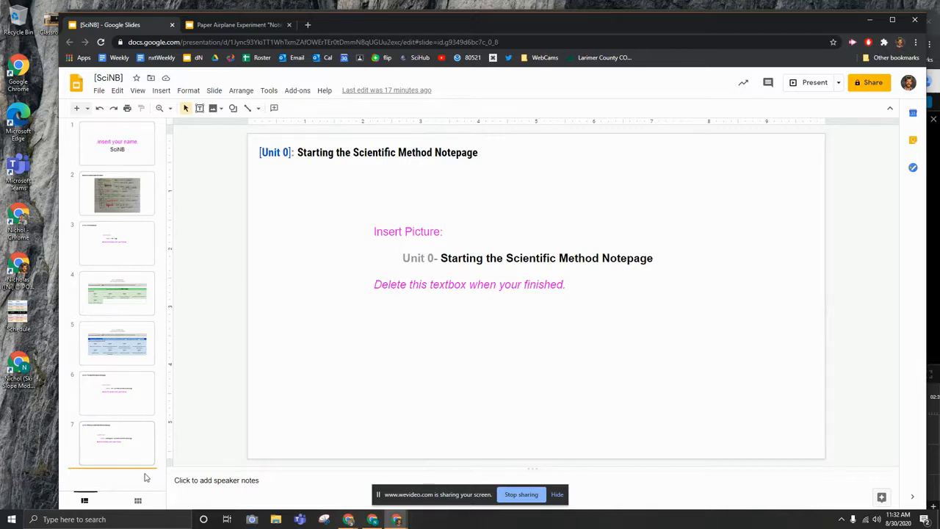
{"action": "mouse_move", "coordinate": [94, 473]}
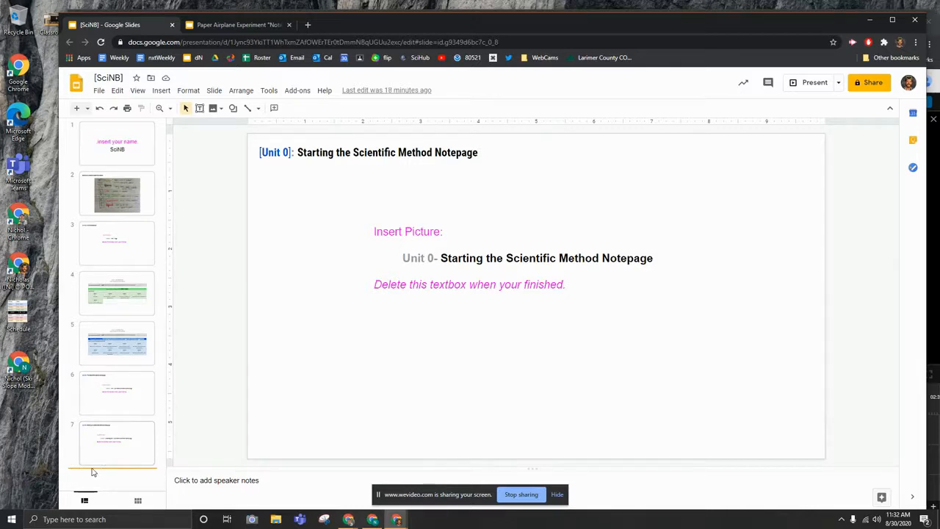
{"action": "mouse_move", "coordinate": [114, 477]}
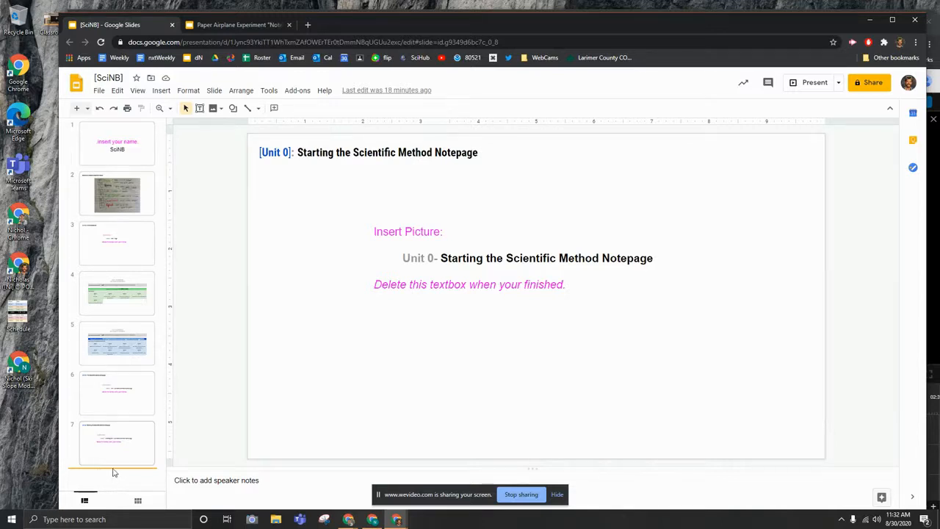
{"action": "mouse_move", "coordinate": [105, 479]}
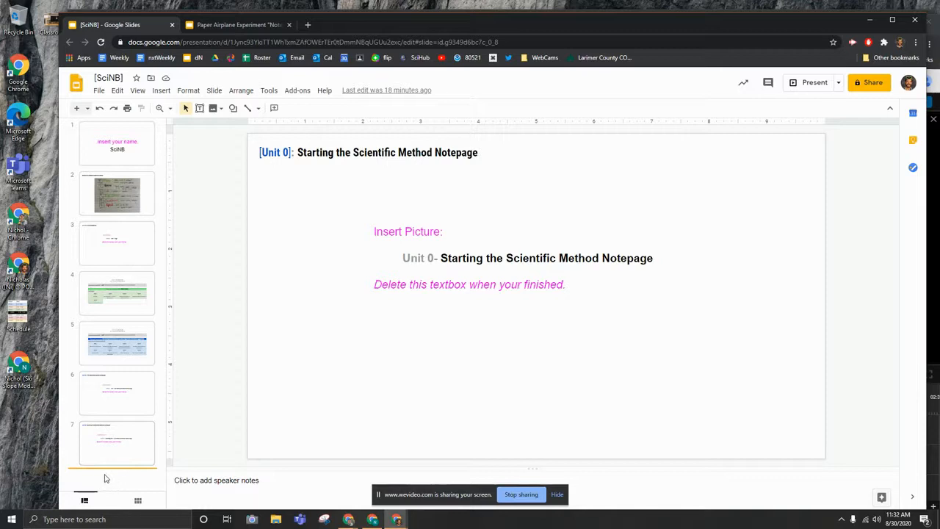
{"action": "mouse_move", "coordinate": [110, 478]}
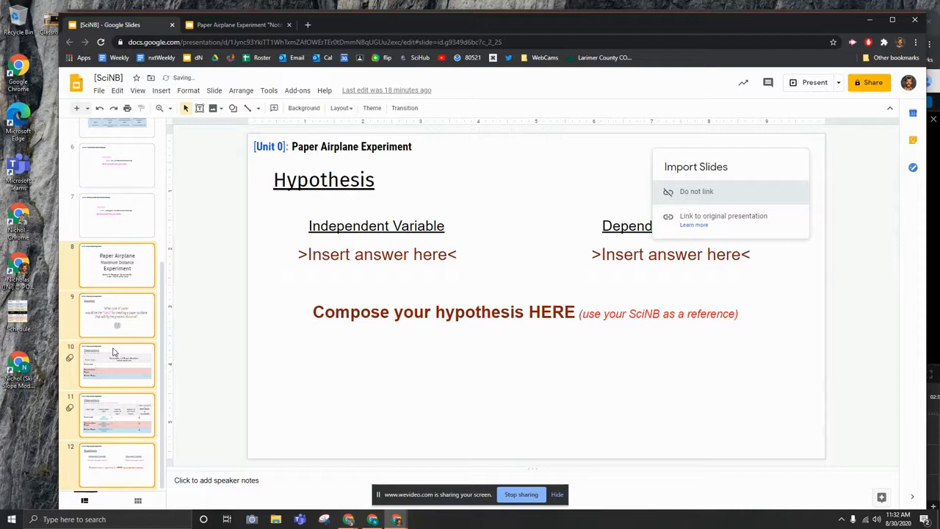
{"action": "scroll", "scroll_direction": "up", "scroll_amount": 3}
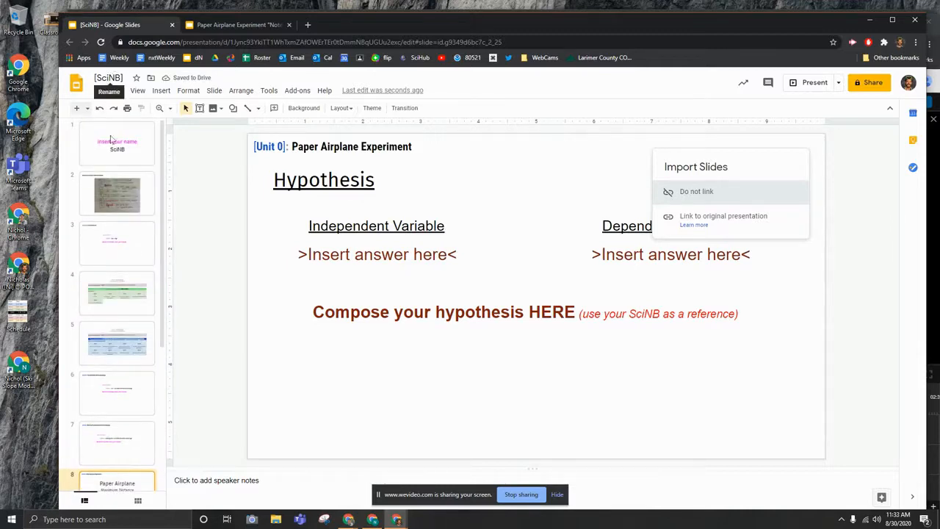
{"action": "left_click", "coordinate": [117, 144]}
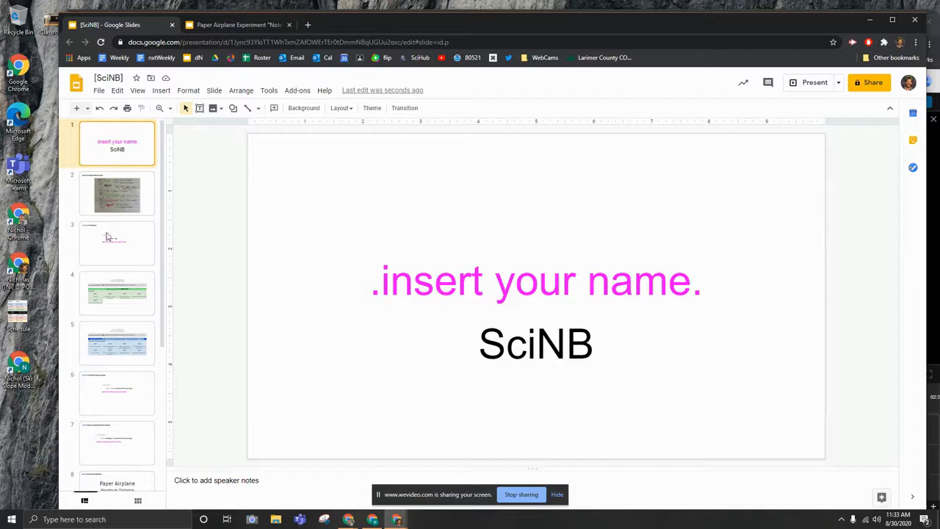
{"action": "left_click", "coordinate": [118, 242]}
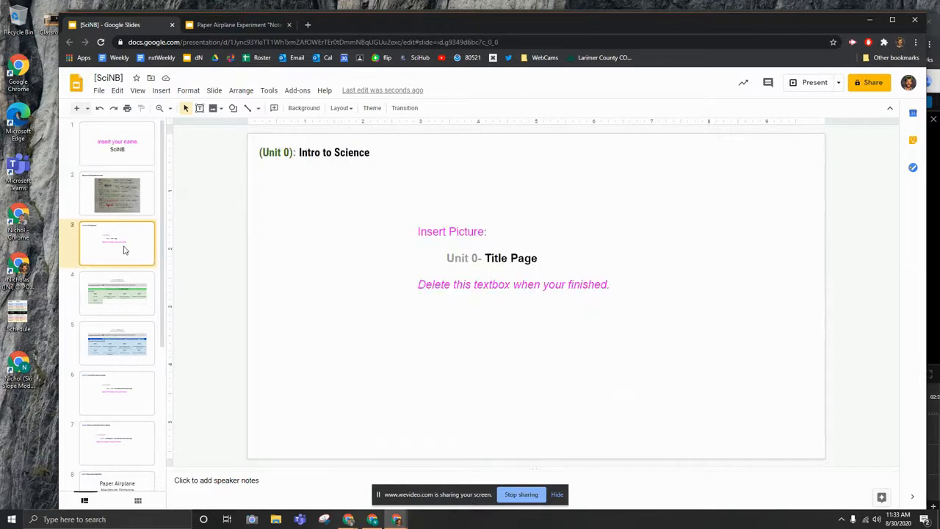
{"action": "left_click", "coordinate": [117, 293]}
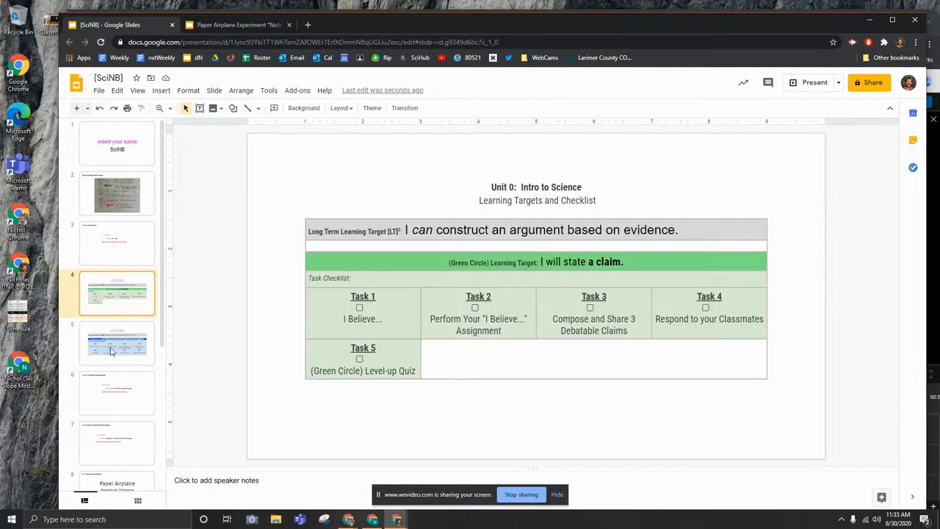
{"action": "left_click", "coordinate": [118, 395]}
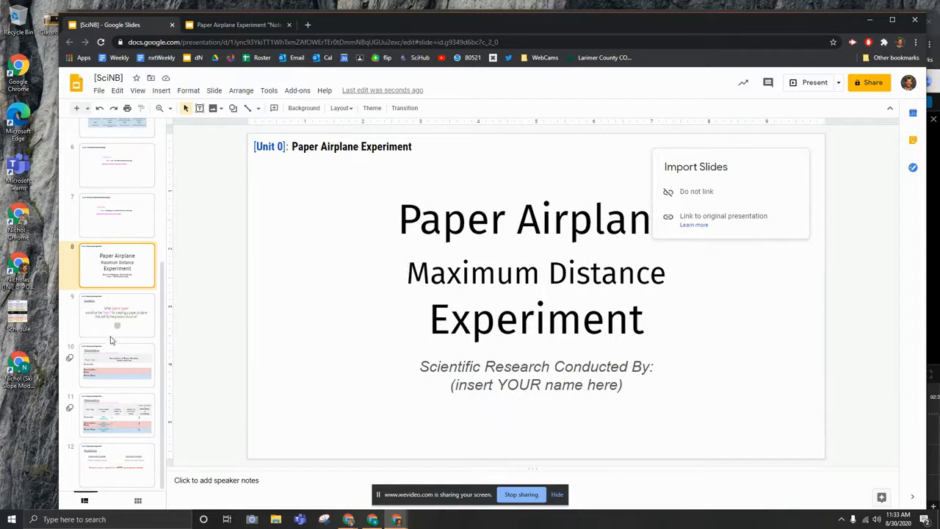
{"action": "mouse_move", "coordinate": [696, 191]}
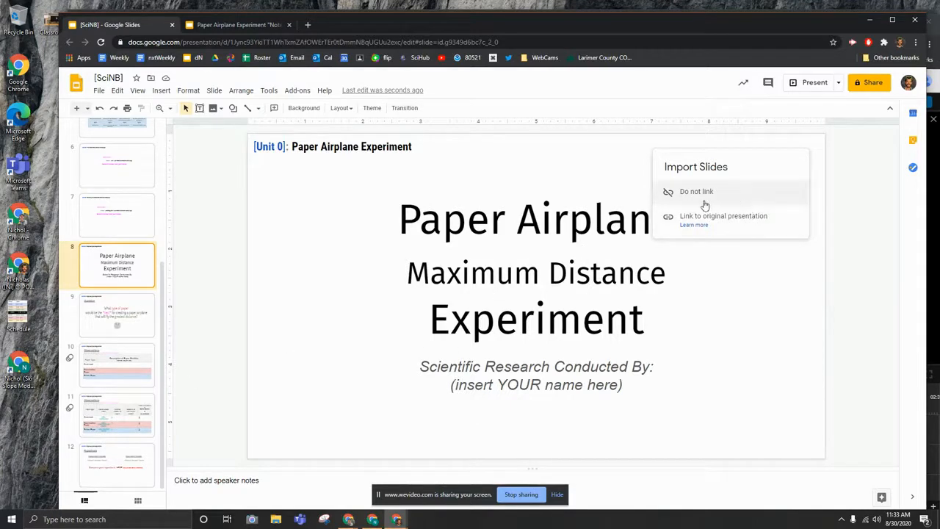
{"action": "mouse_move", "coordinate": [689, 197]}
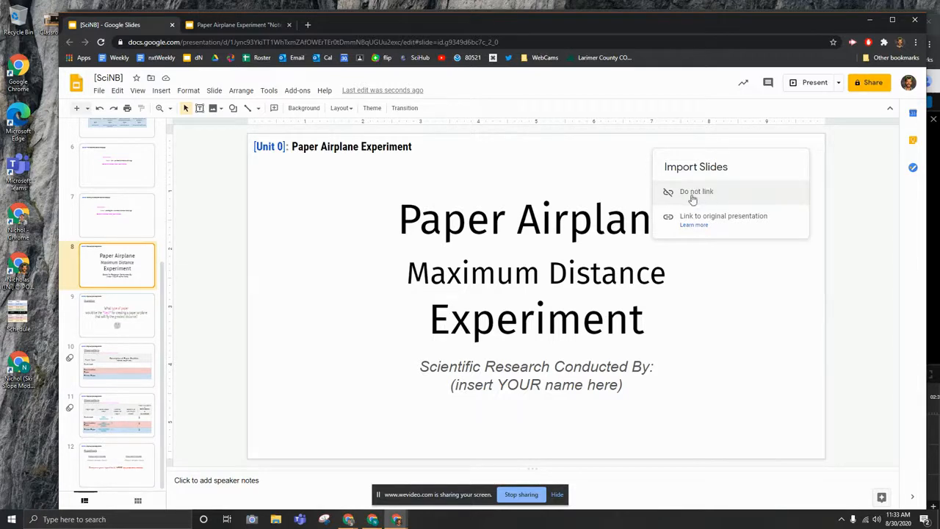
{"action": "mouse_move", "coordinate": [711, 203]}
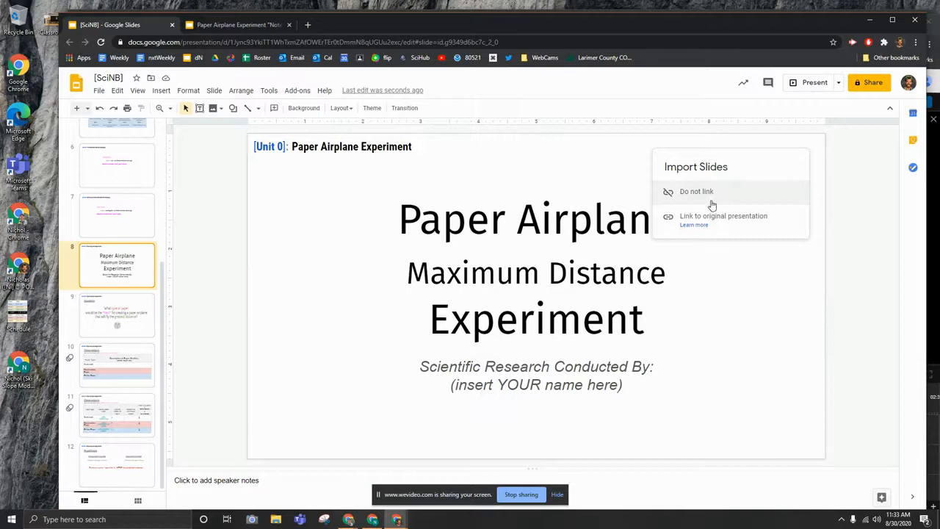
{"action": "mouse_move", "coordinate": [711, 217]}
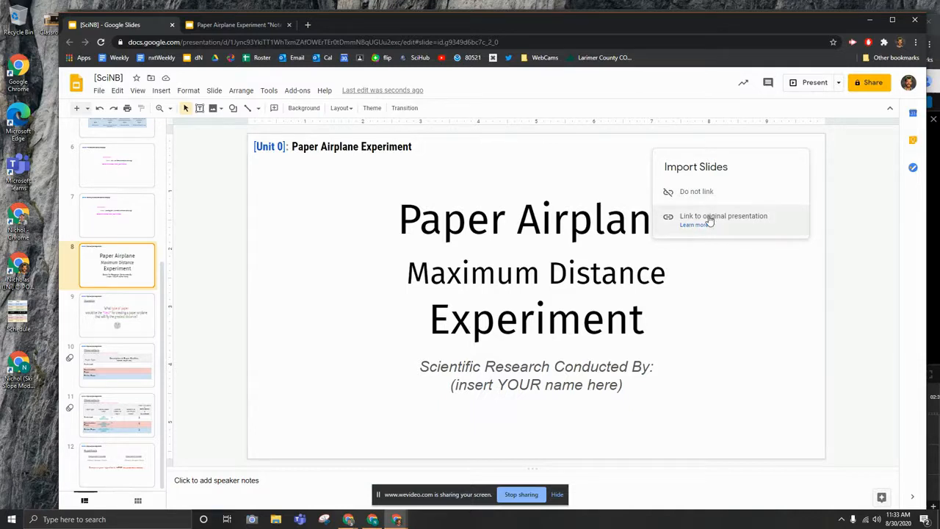
{"action": "mouse_move", "coordinate": [711, 191]}
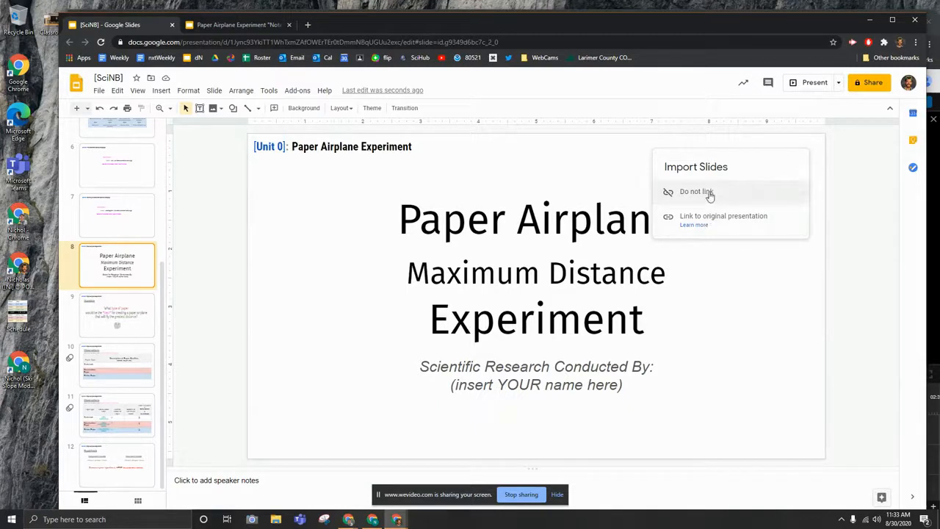
{"action": "mouse_move", "coordinate": [704, 197]}
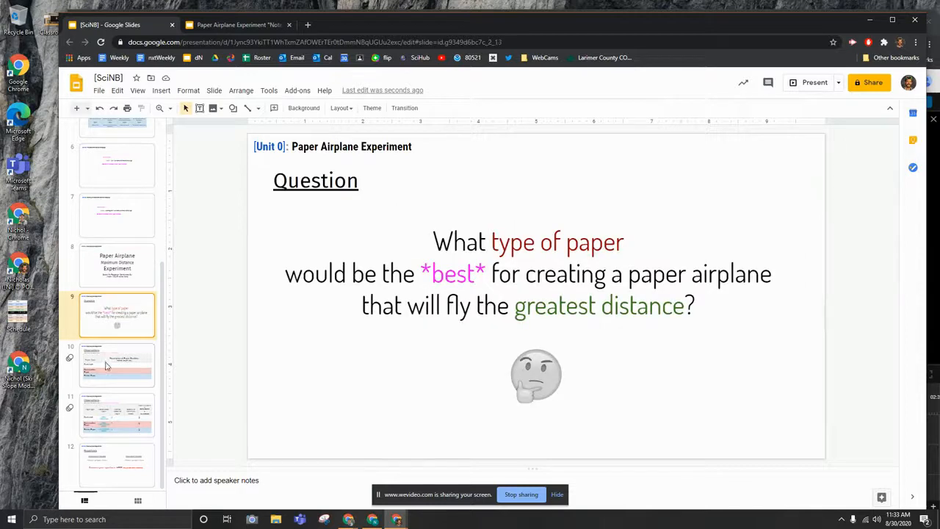
Step: Enter 'hdfjngf' in the Construction Paper row of the pasted Observations slide
{"action": "left_click", "coordinate": [117, 364]}
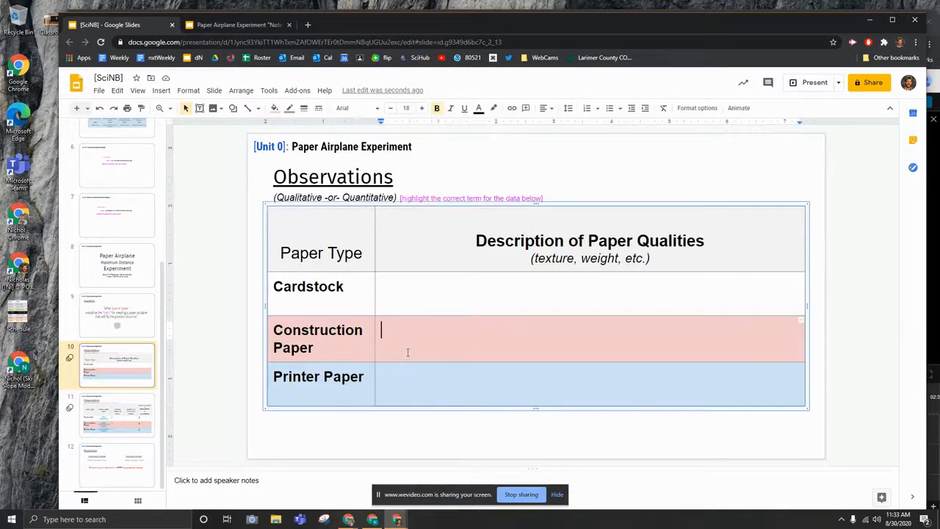
{"action": "type", "text": "hdfjngf"}
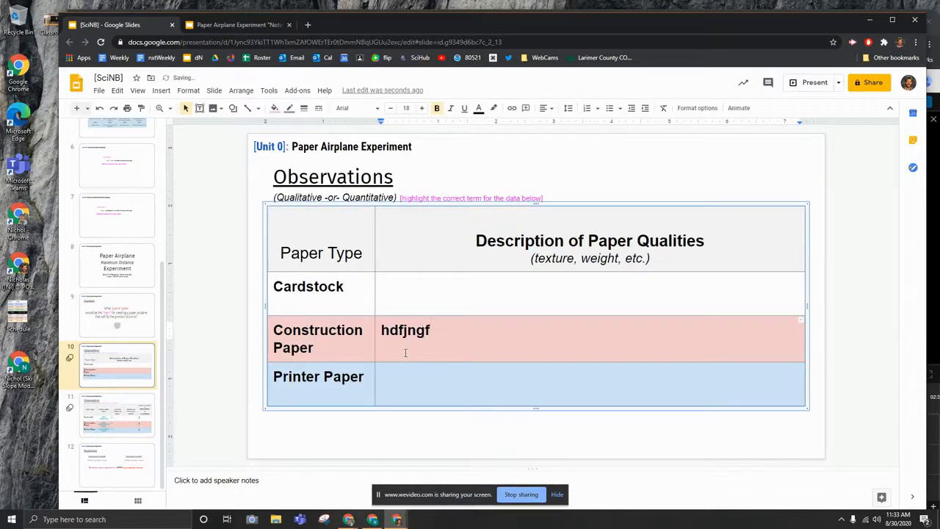